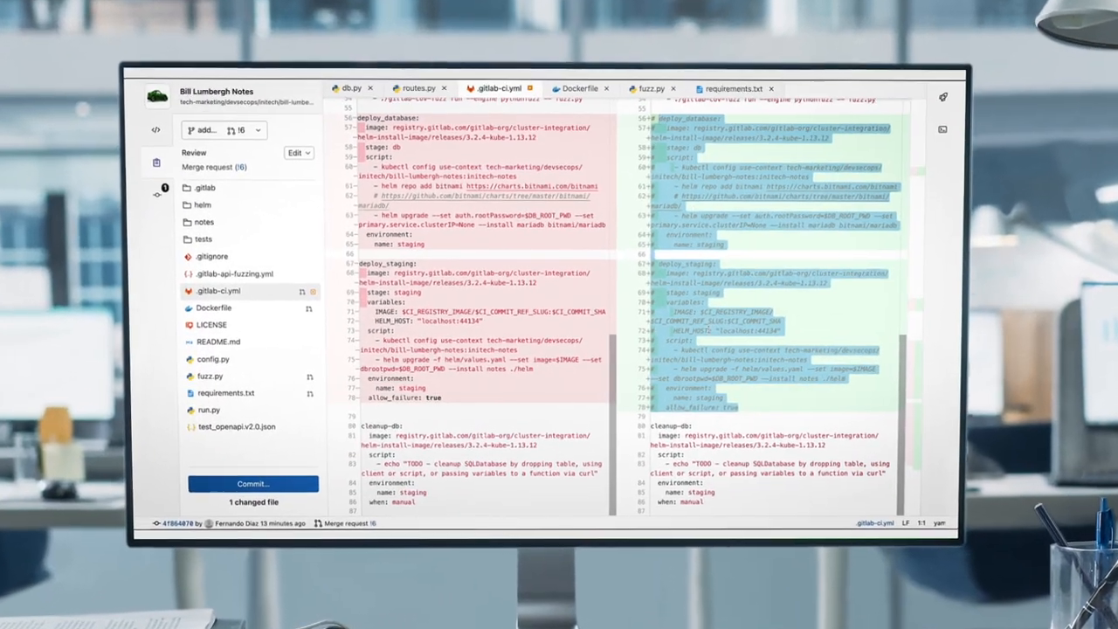
Open the commit panel for .gitlab-ci.yml, targeting the add-features branch
{"action": "left_click", "coordinate": [253, 484]}
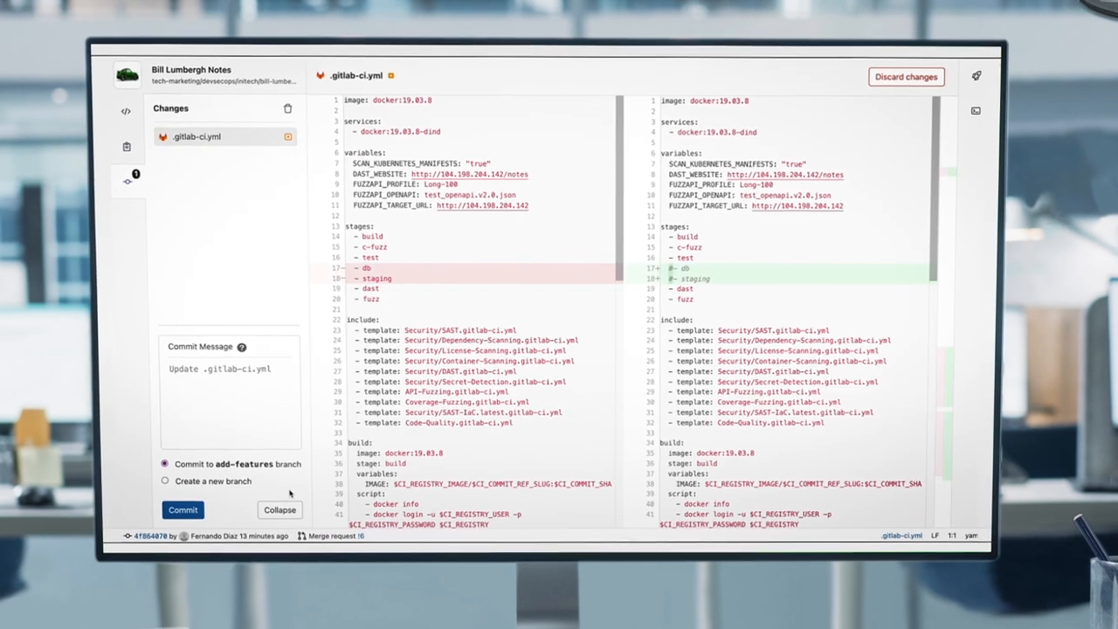